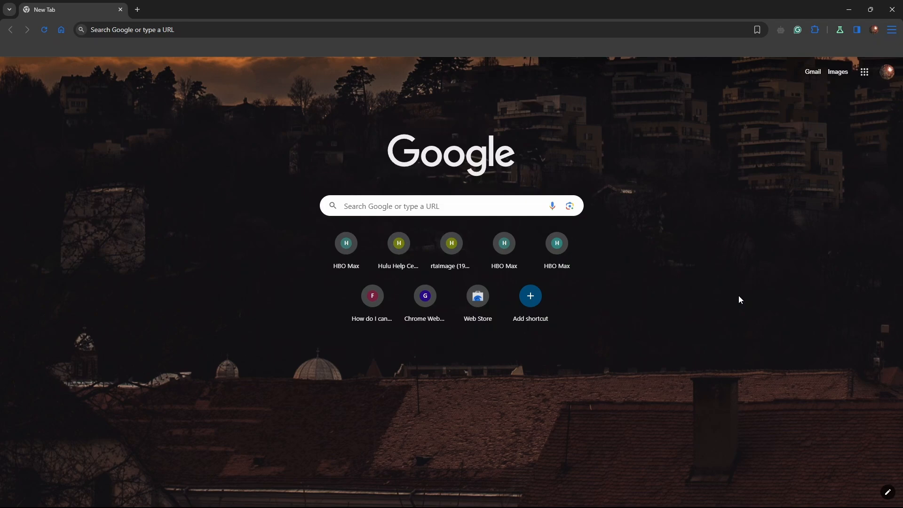
# Search Google for 'fx console after effects' from the Chrome address bar
pyautogui.click(230, 29)
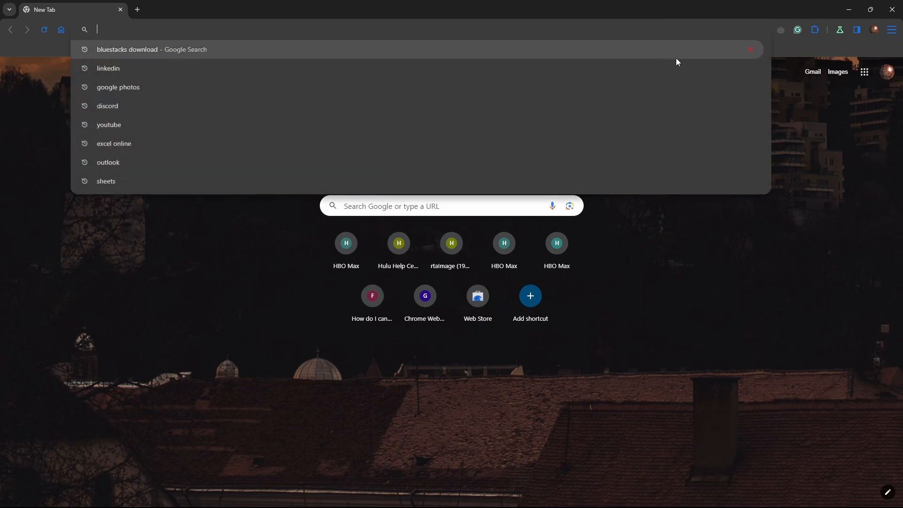
pyautogui.moveTo(725, 322)
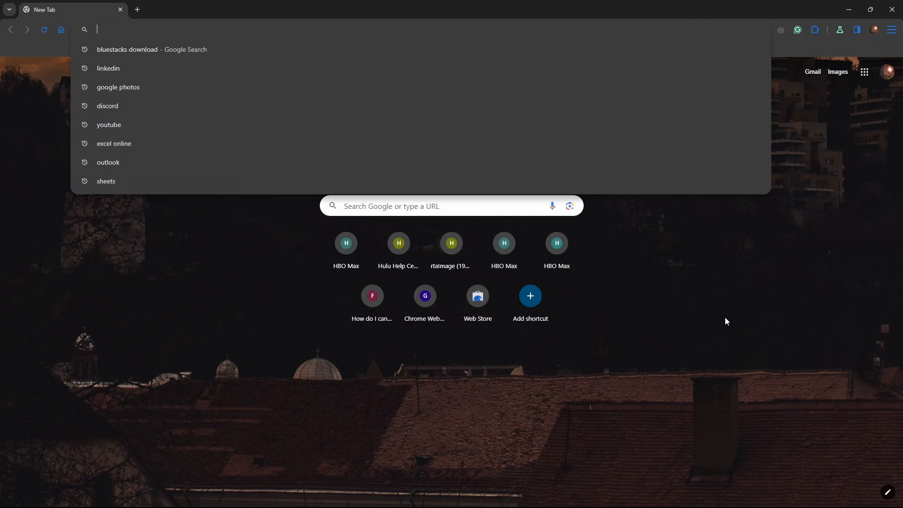
pyautogui.write('fx consokl')
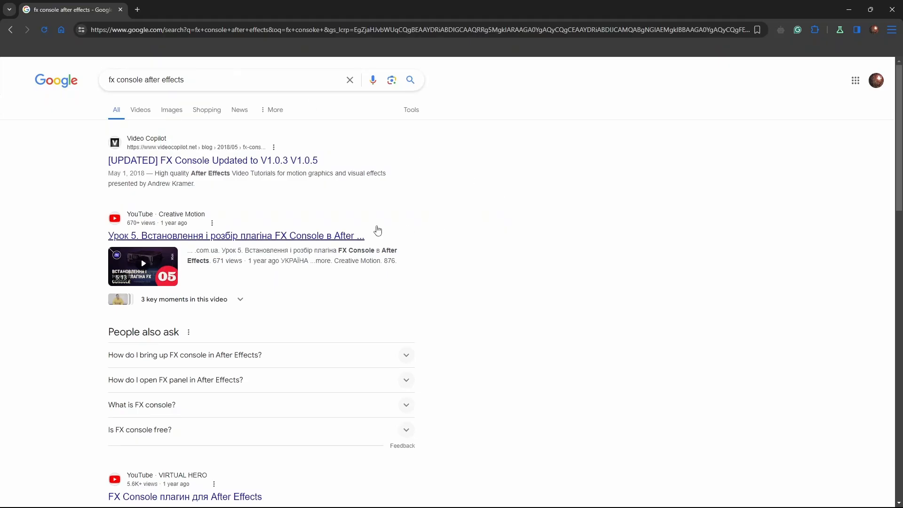
# Download the FX Console V1.0.5 Windows plug-in from the Video Copilot update post
pyautogui.click(213, 160)
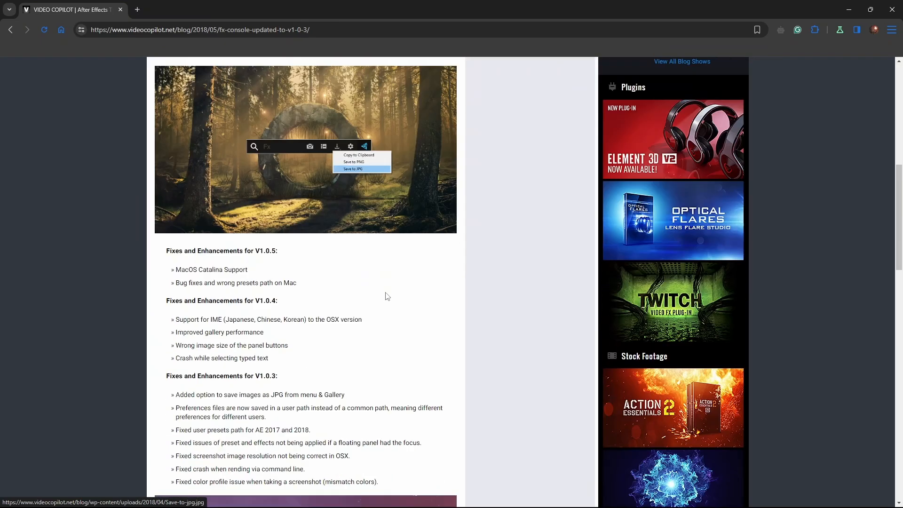
pyautogui.scroll(-3)
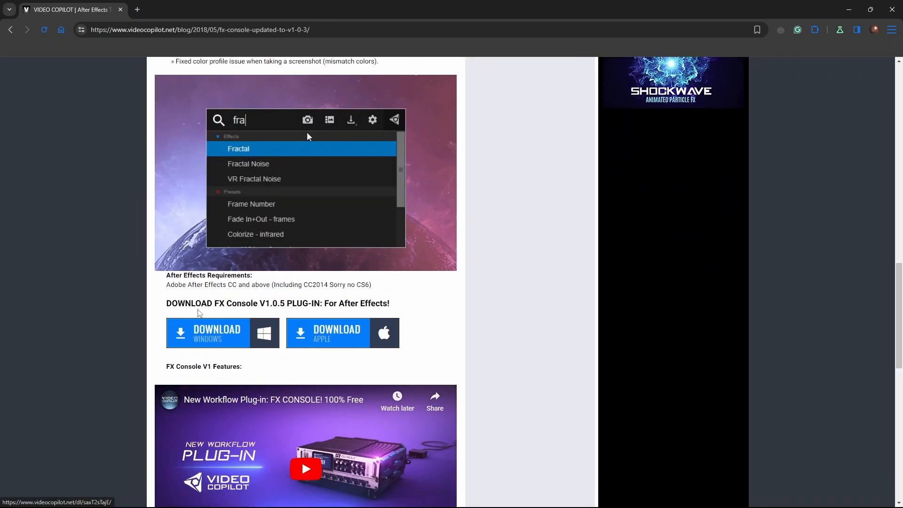
pyautogui.write('c')
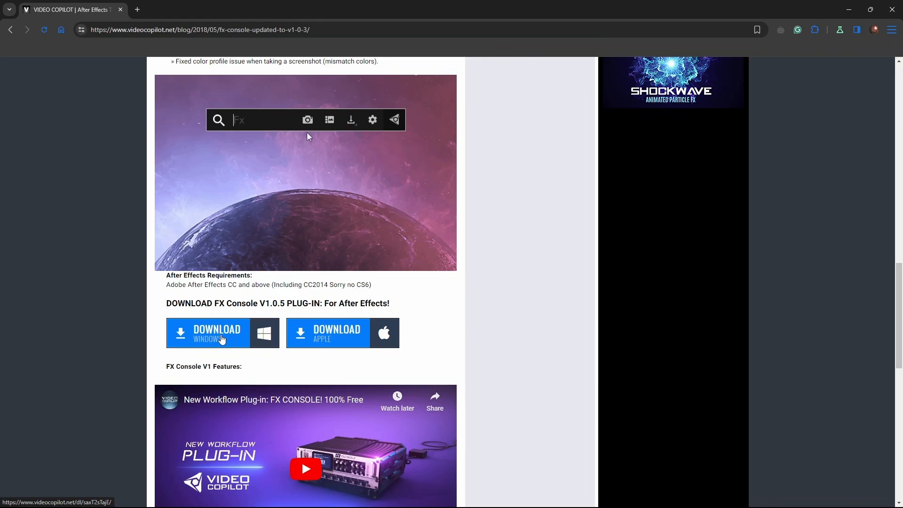
pyautogui.write('frac')
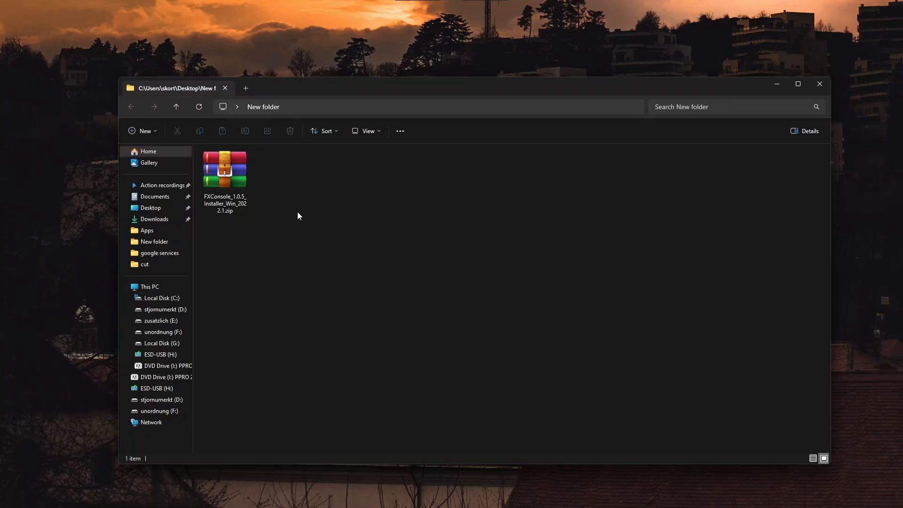
# Unpack the FXConsole zip in the New folder to reveal the installer application
pyautogui.click(225, 169)
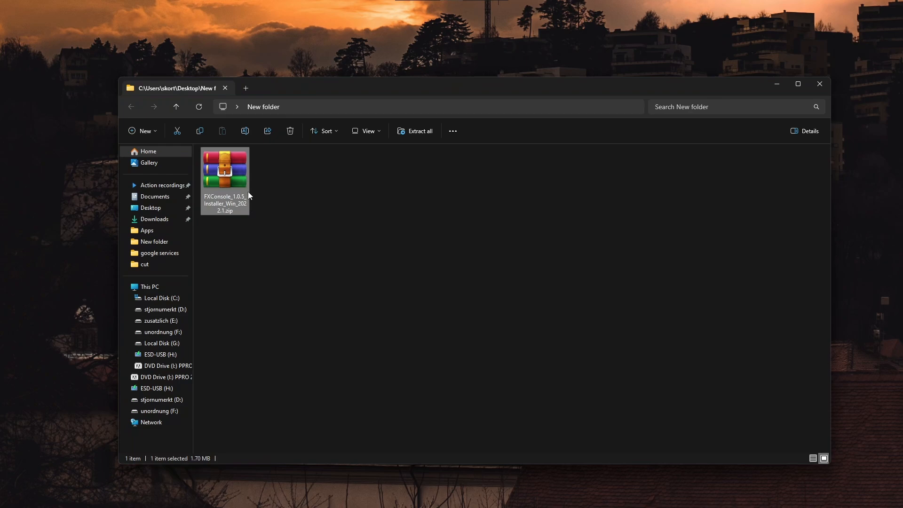
pyautogui.doubleClick(224, 168)
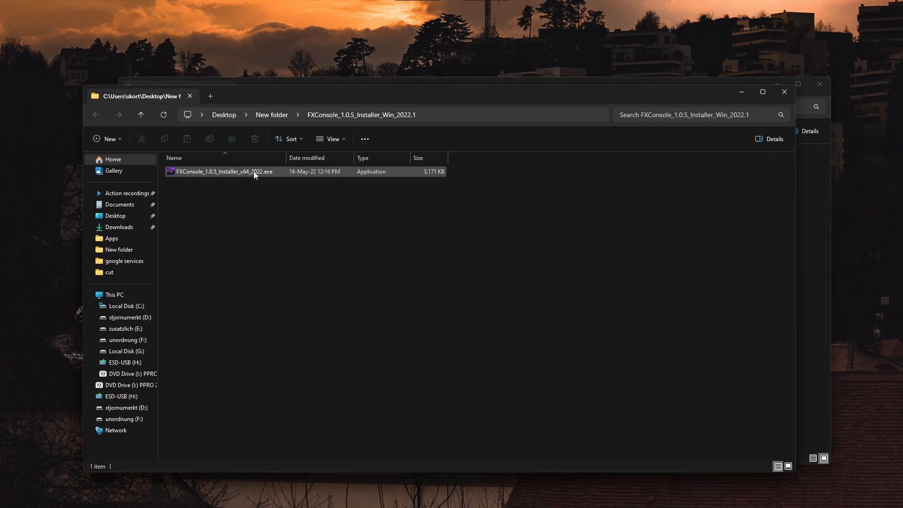
pyautogui.moveTo(255, 171)
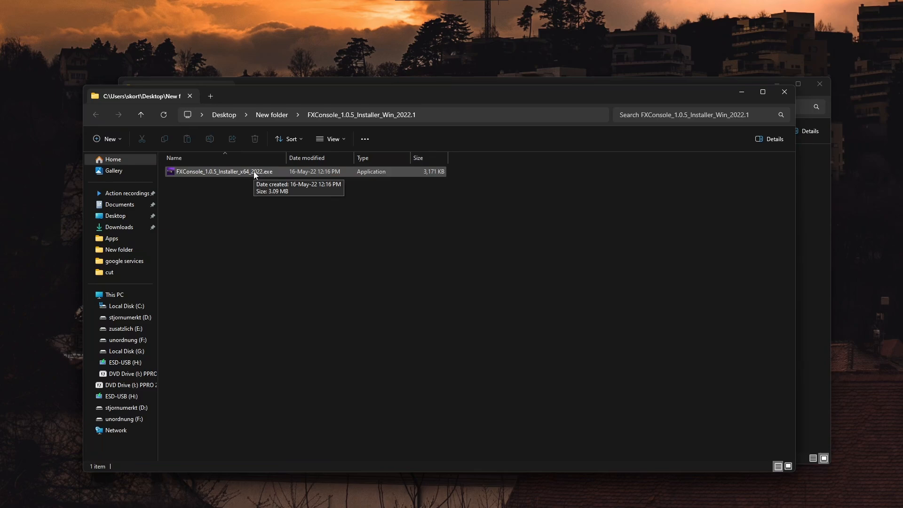
# Run the FXConsole 1.0.5 x64 installer, accept the license, install for After Effects 2024 and finish
pyautogui.doubleClick(224, 171)
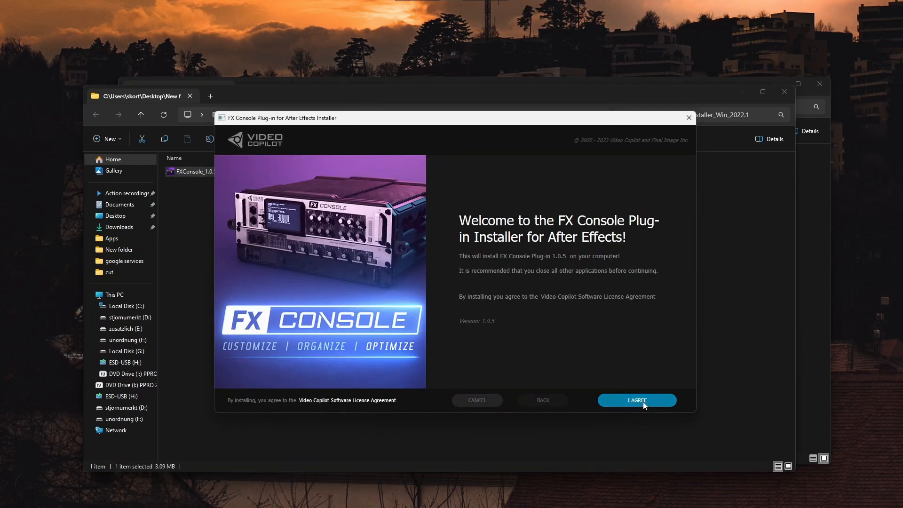
pyautogui.click(636, 400)
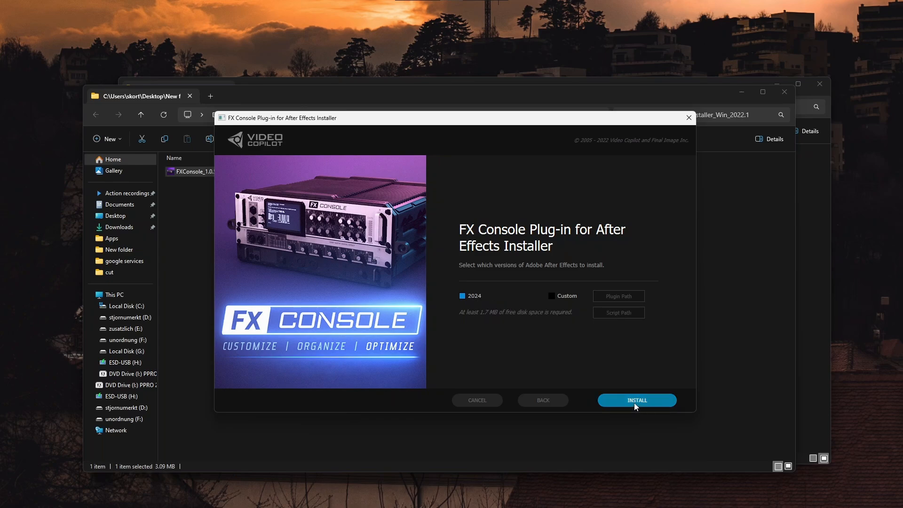
pyautogui.click(636, 401)
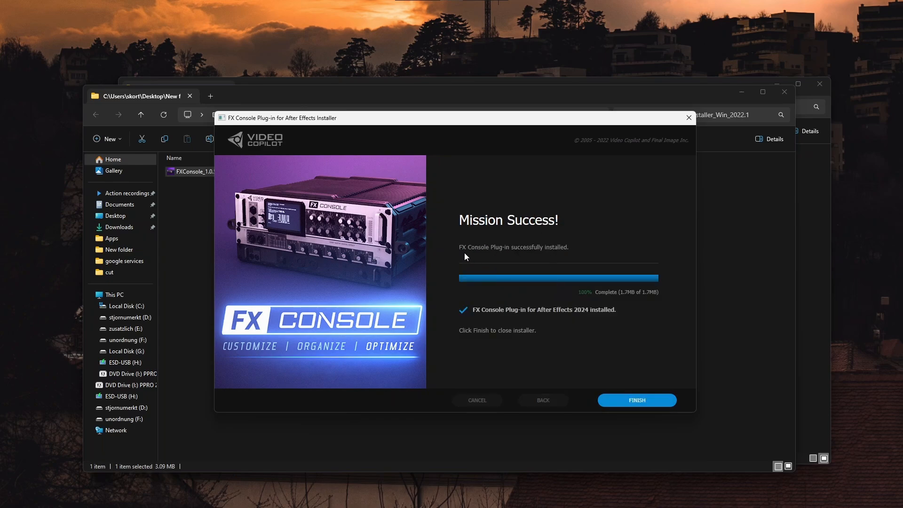
pyautogui.moveTo(555, 254)
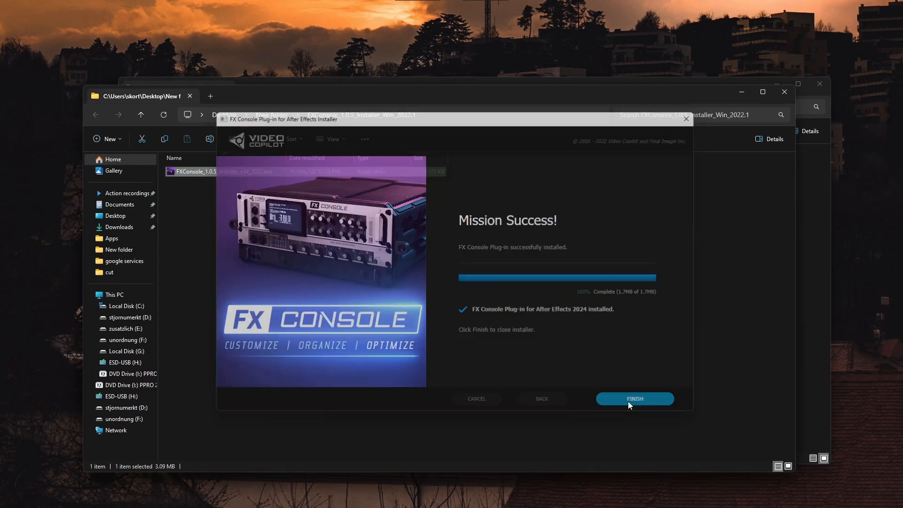
pyautogui.click(634, 399)
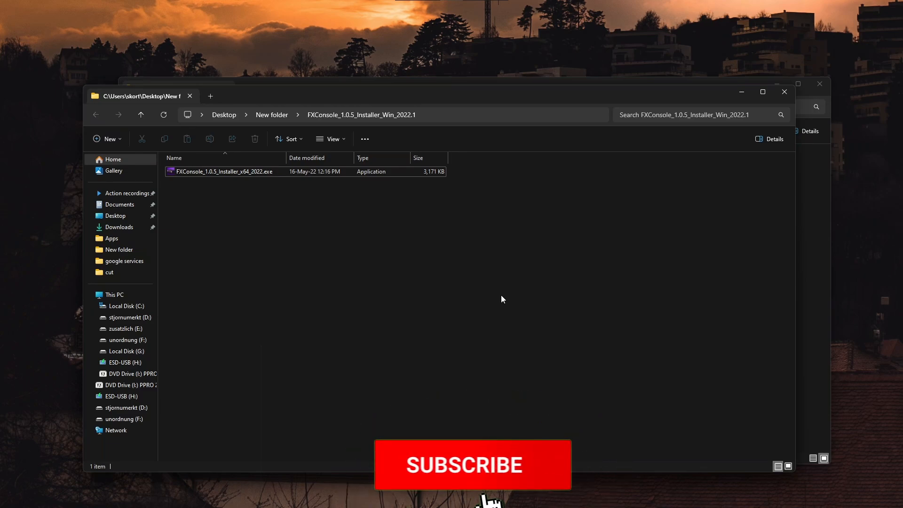
pyautogui.click(471, 464)
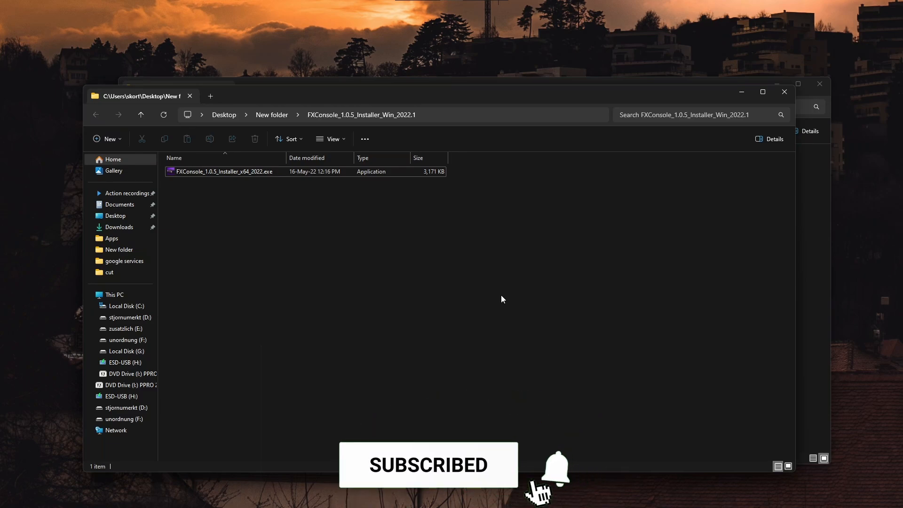